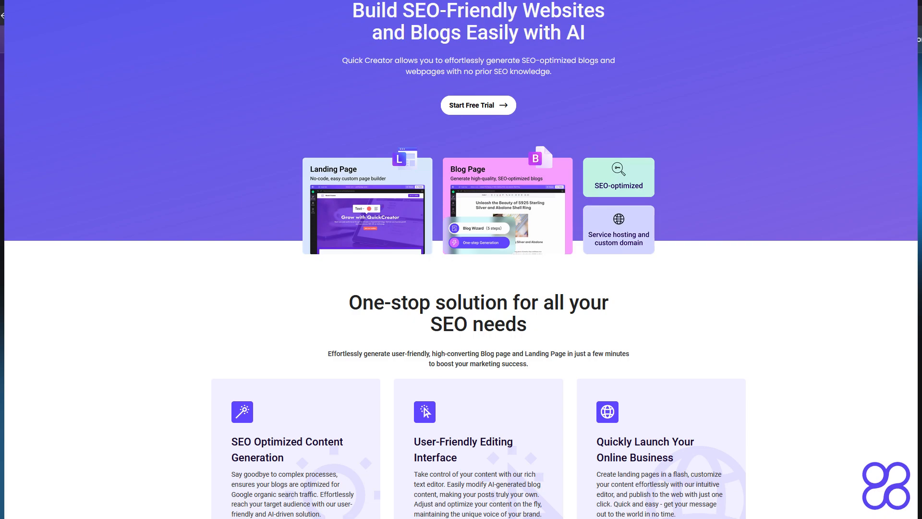
# Step: Enter the Quick Creator app from the website and pick the Blog Page app
pyautogui.click(478, 105)
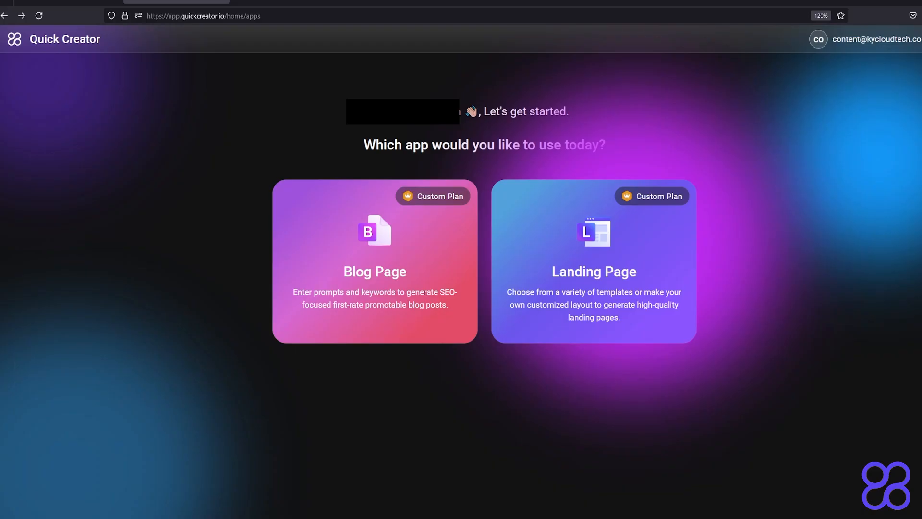
pyautogui.moveTo(768, 207)
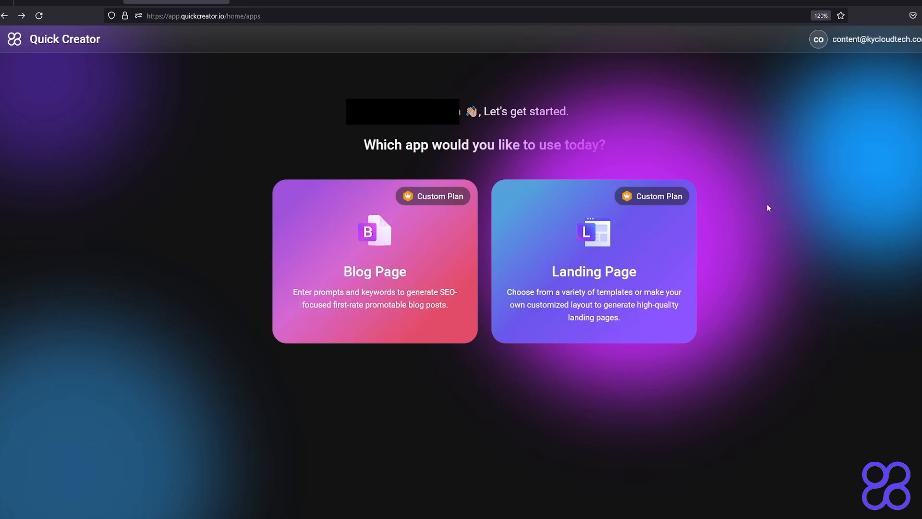
pyautogui.click(375, 261)
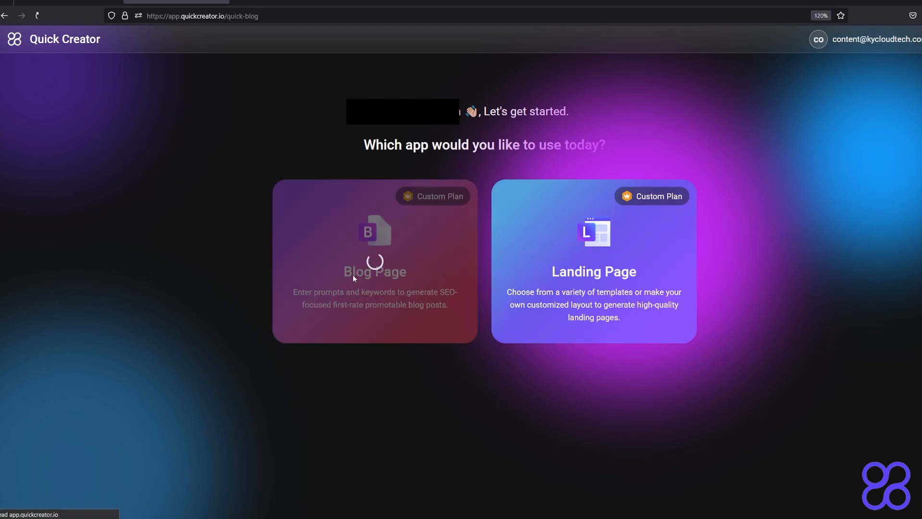
# Step: Create a New Blog Post and pick 'From keywords' as the generation method
pyautogui.click(375, 261)
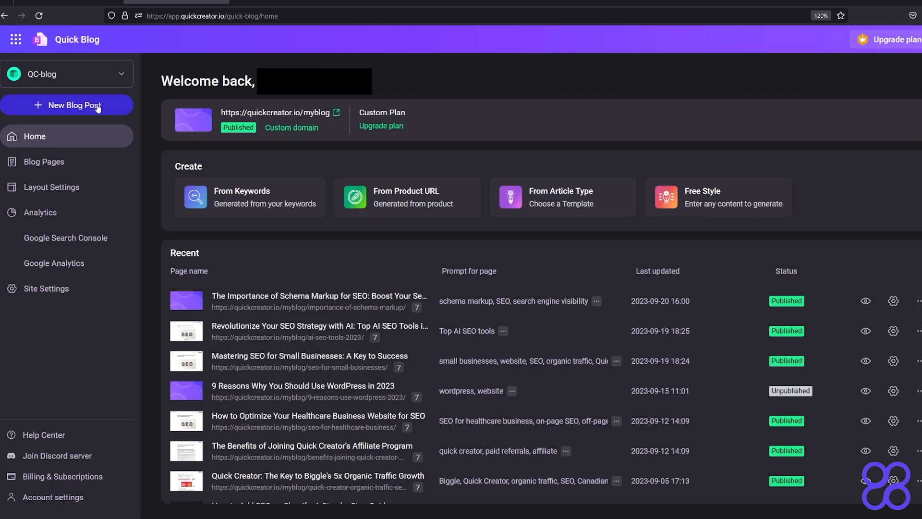
pyautogui.click(66, 105)
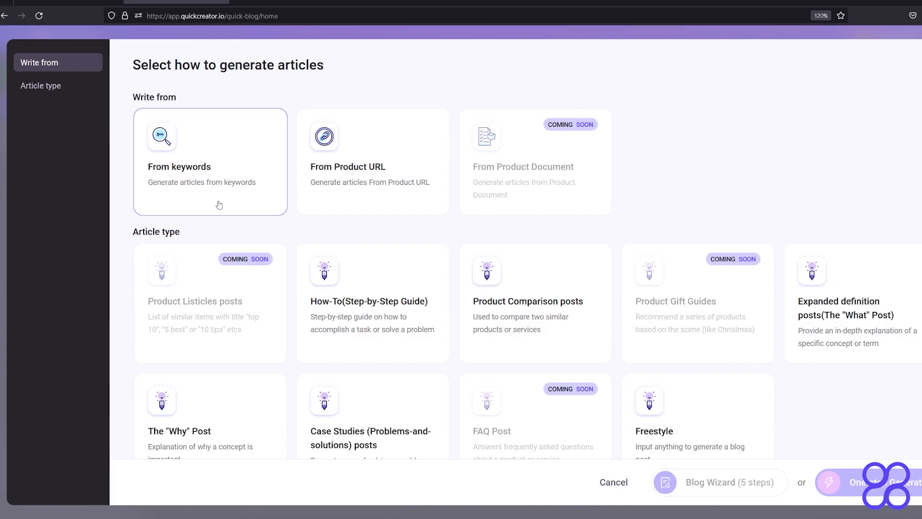
pyautogui.doubleClick(240, 182)
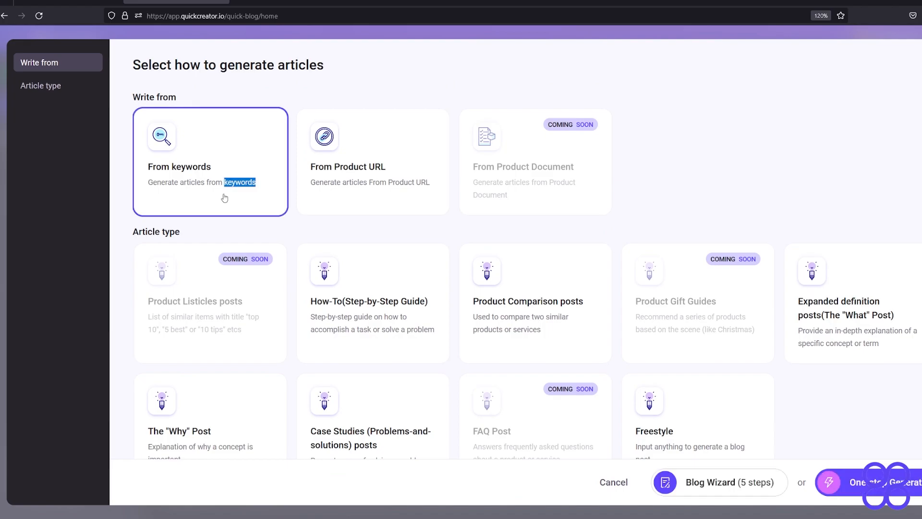
pyautogui.moveTo(811, 480)
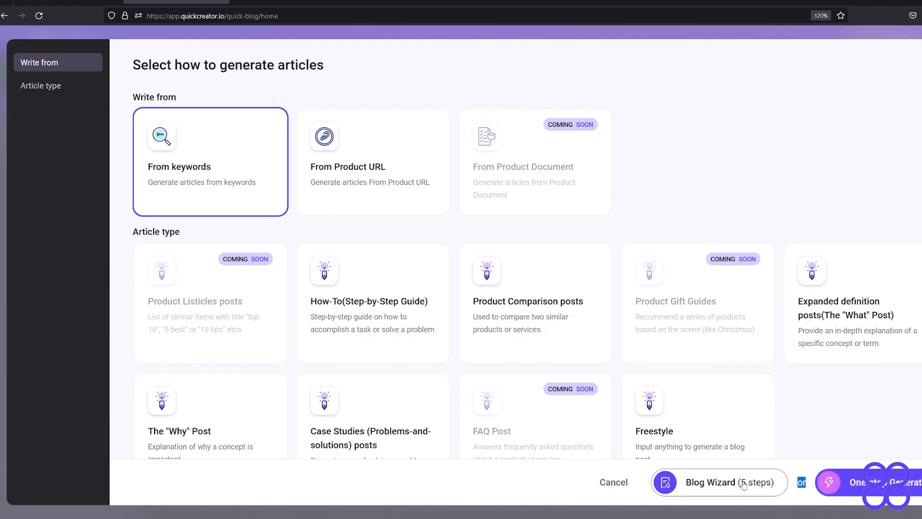
pyautogui.moveTo(799, 469)
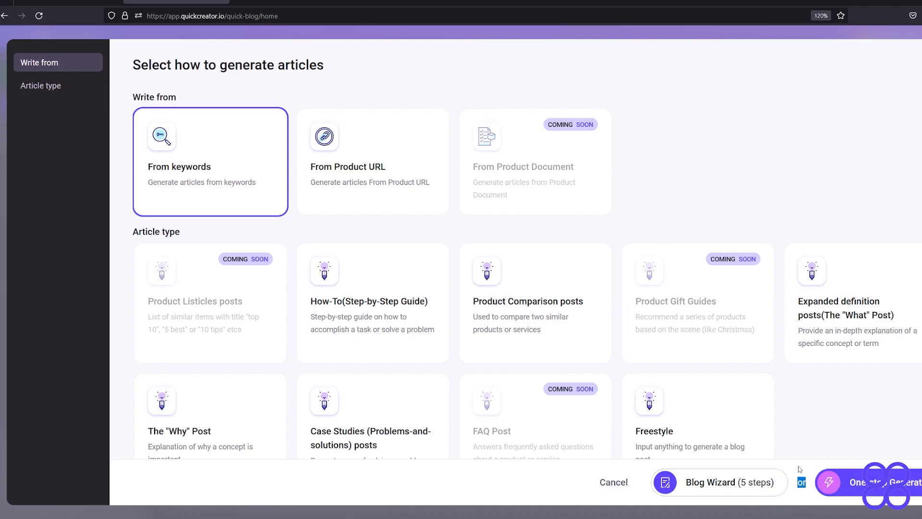
pyautogui.moveTo(758, 490)
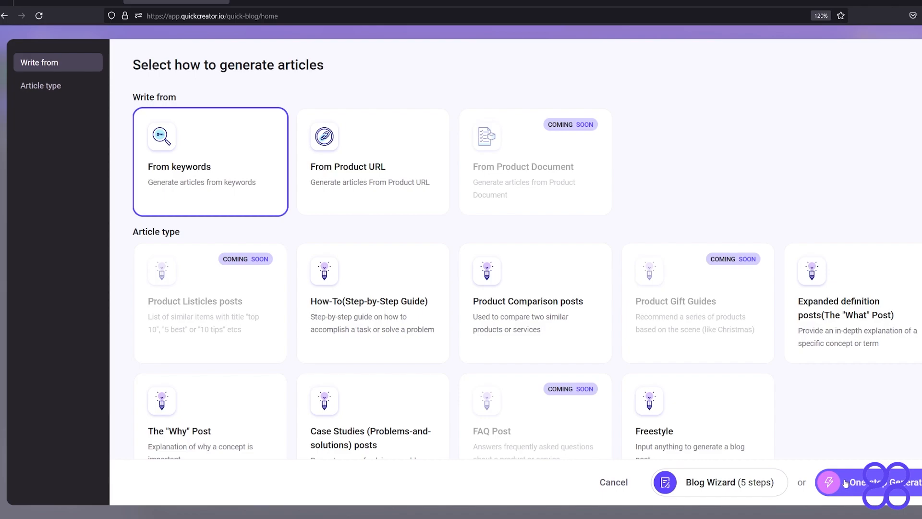
pyautogui.moveTo(719, 483)
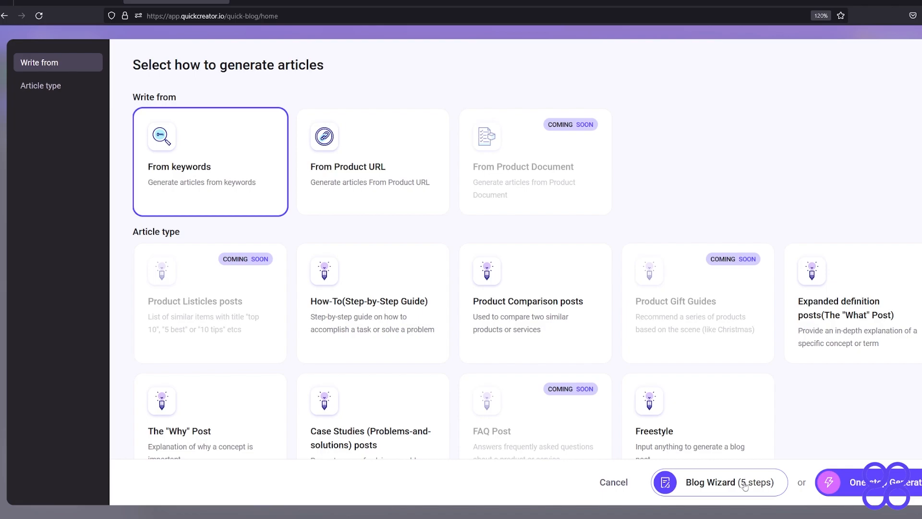
# Step: Launch the 5-step Blog Wizard and enter keywords 'cars, wheels, tires, best car brands'
pyautogui.click(718, 483)
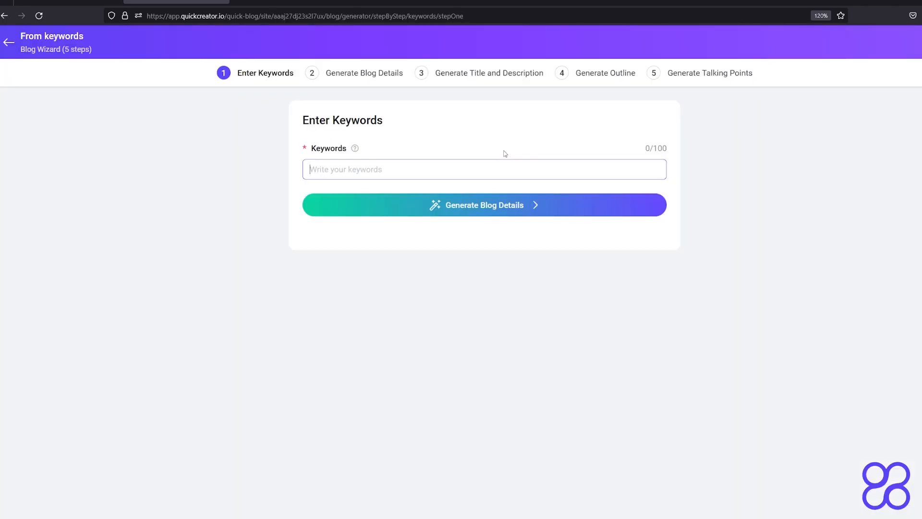
pyautogui.write('cars, wheels, tires, best car brands')
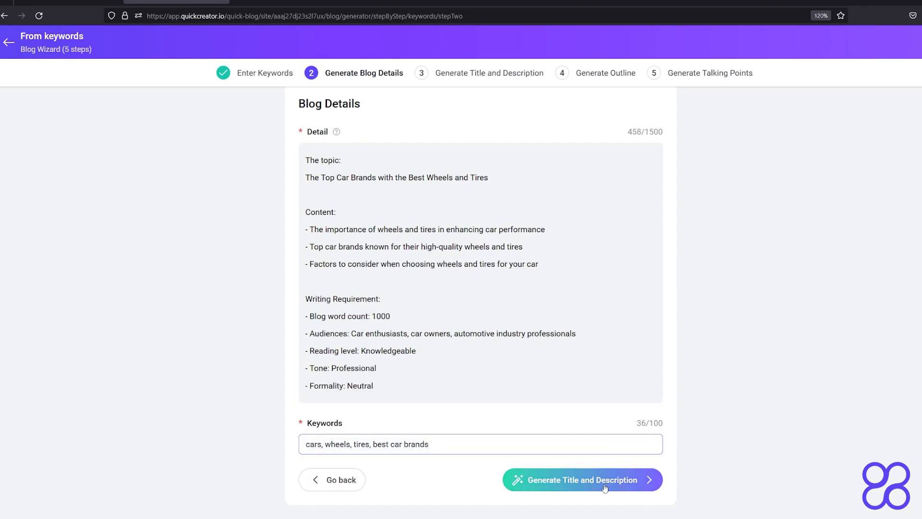
# Step: Generate three title options and keep 'The Top Car Brands with the Best Wheels and Tires'
pyautogui.click(581, 479)
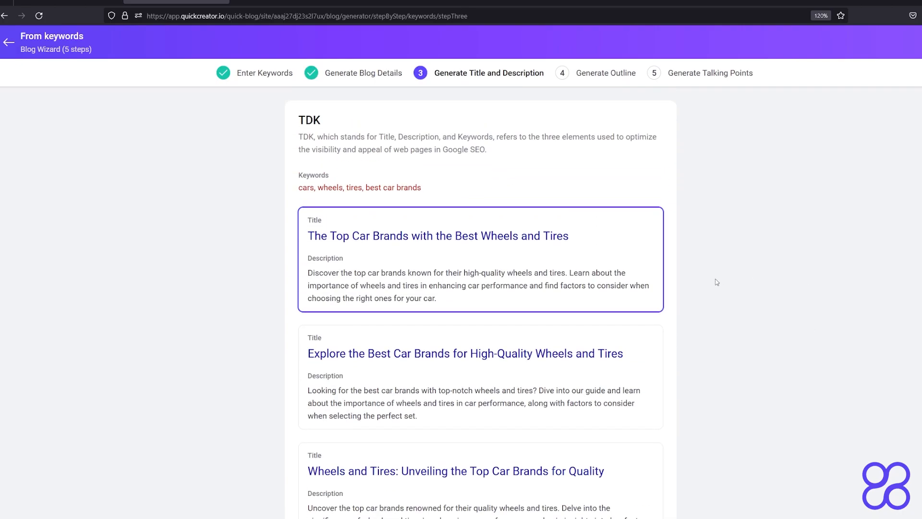
pyautogui.scroll(-3)
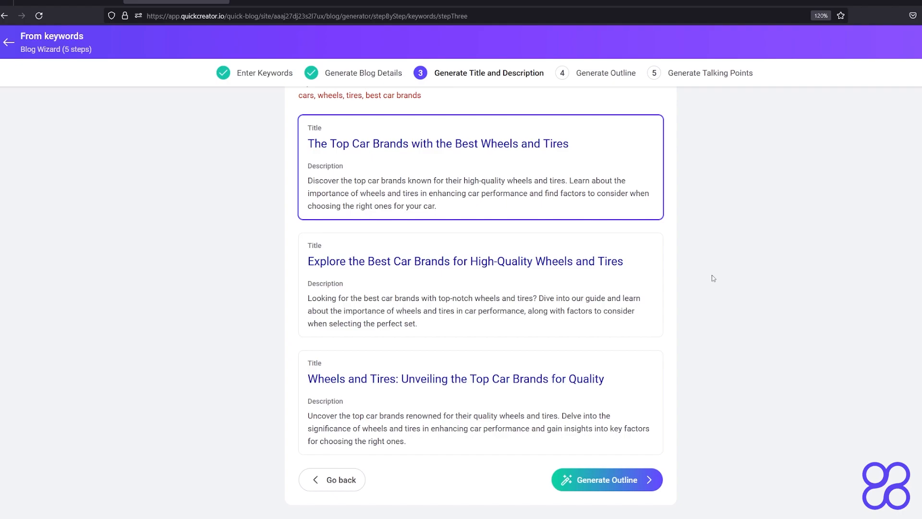
pyautogui.moveTo(349, 480)
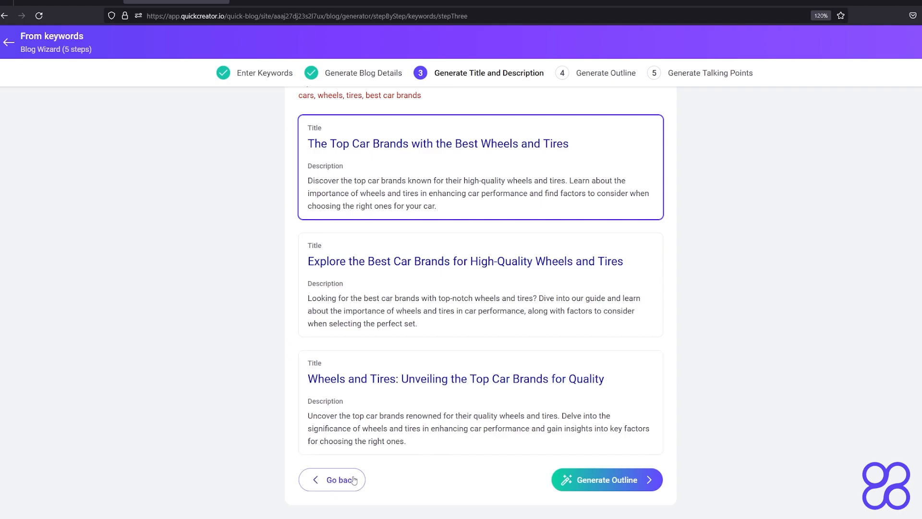
pyautogui.moveTo(600, 480)
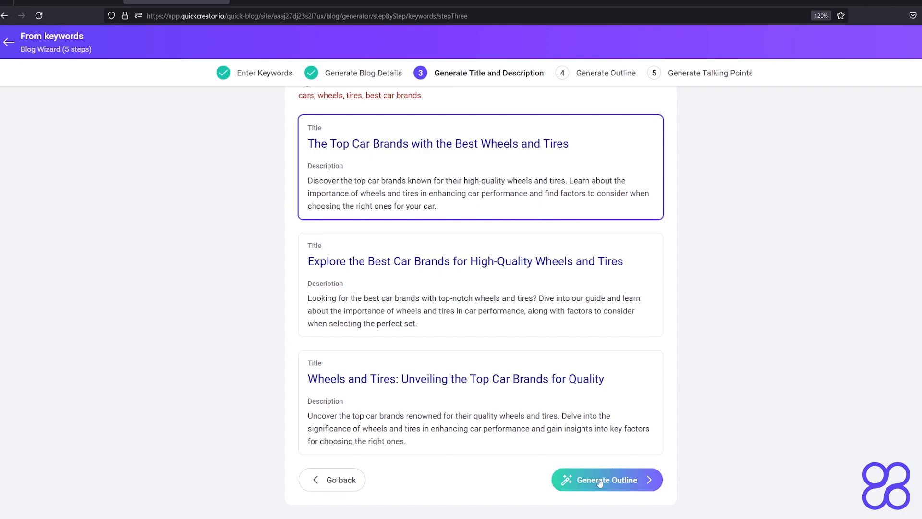
# Step: Generate the four-section outline, then its talking points and full draft article
pyautogui.click(606, 479)
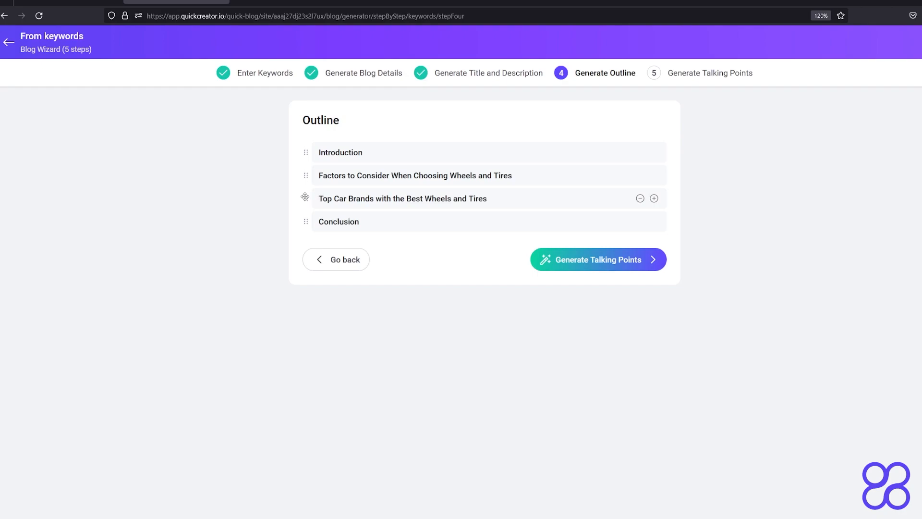
pyautogui.moveTo(305, 196)
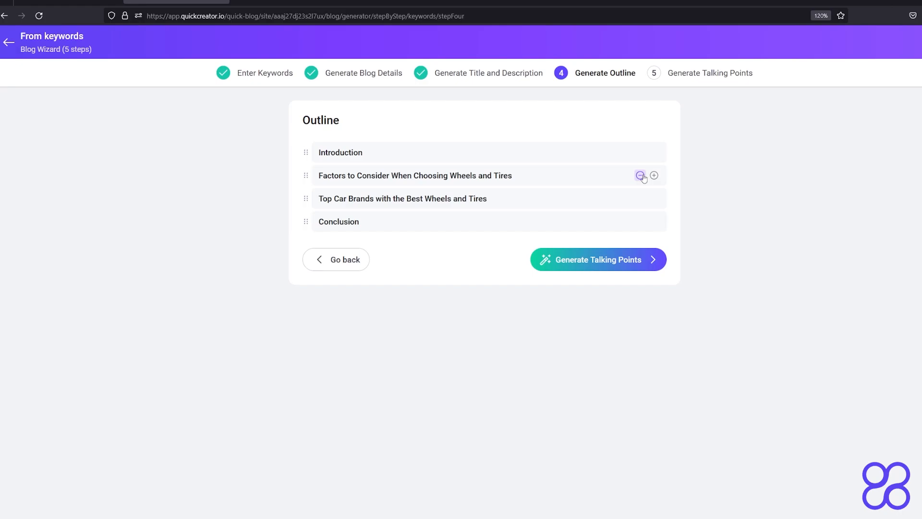
pyautogui.moveTo(580, 269)
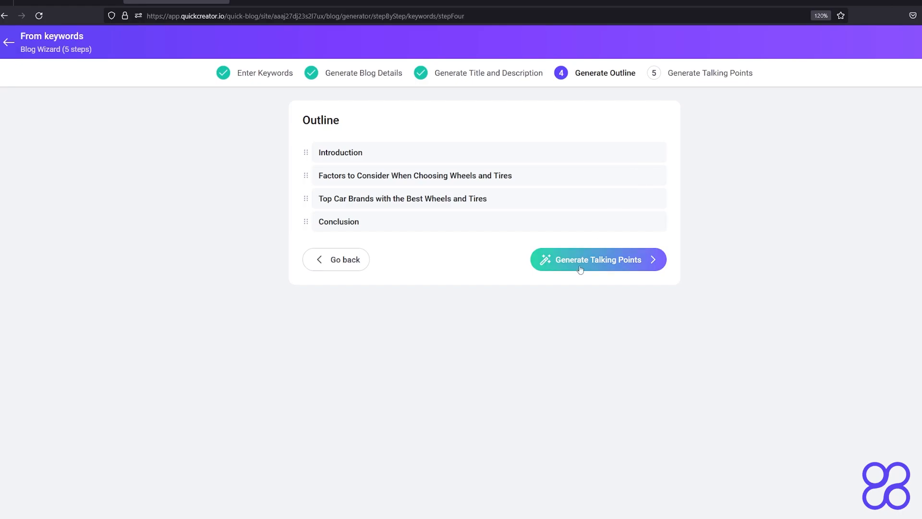
pyautogui.click(597, 259)
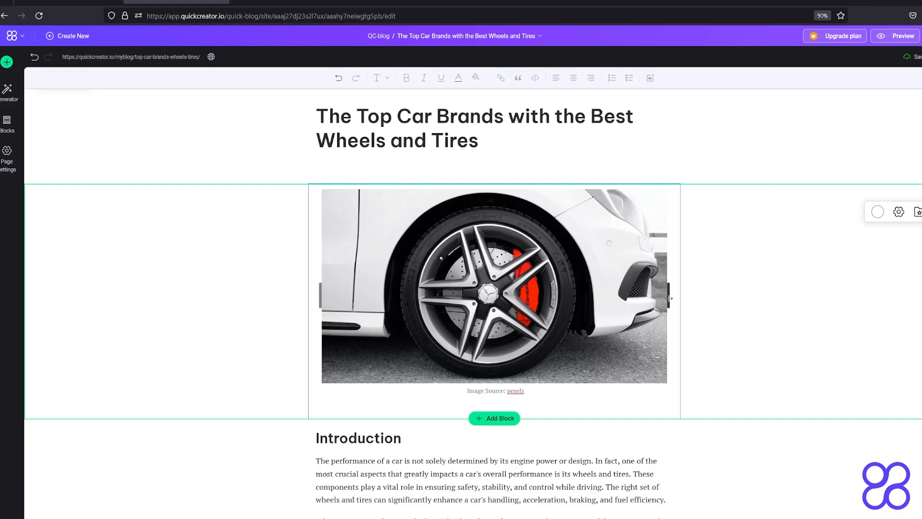
# Step: Retitle the post heading to 'The Best Car Brands In The World'
pyautogui.click(515, 390)
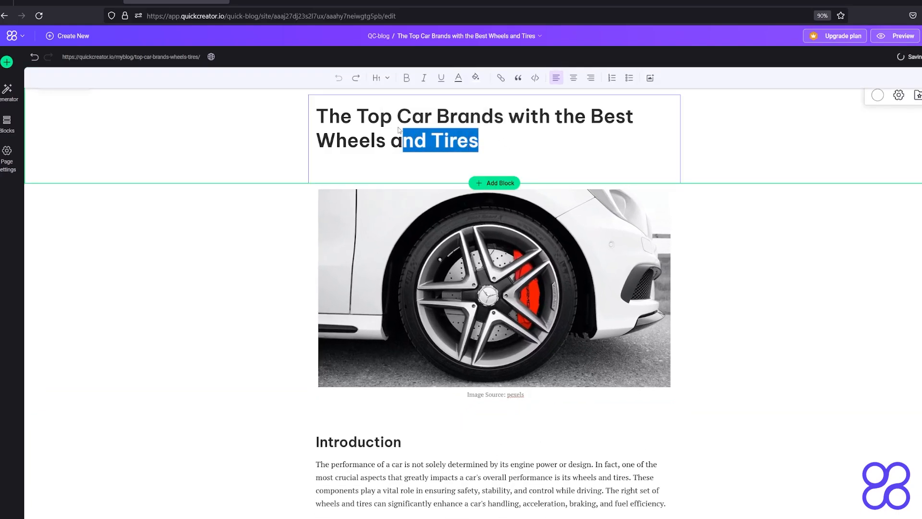
pyautogui.write('The Best Car Bran')
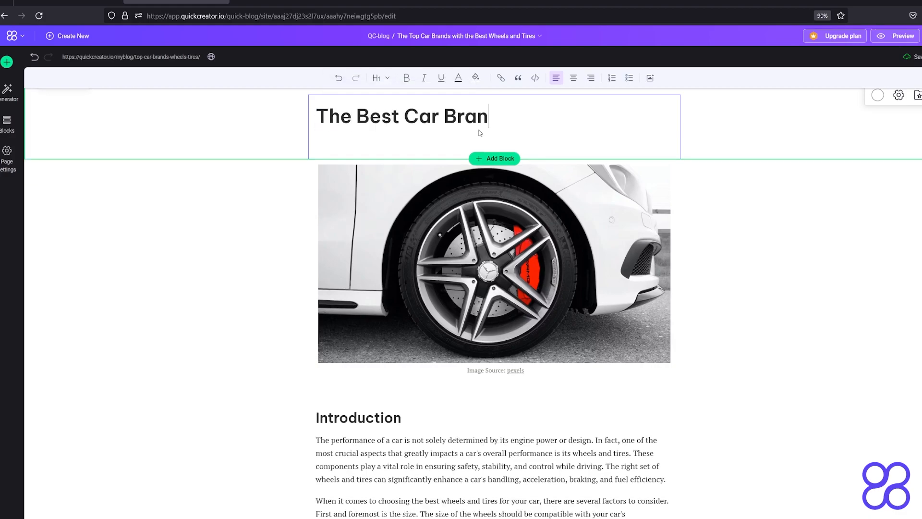
# Step: Delete the Conclusion's 'Another important factor…' paragraph on wheel and tire durability
pyautogui.scroll(-3)
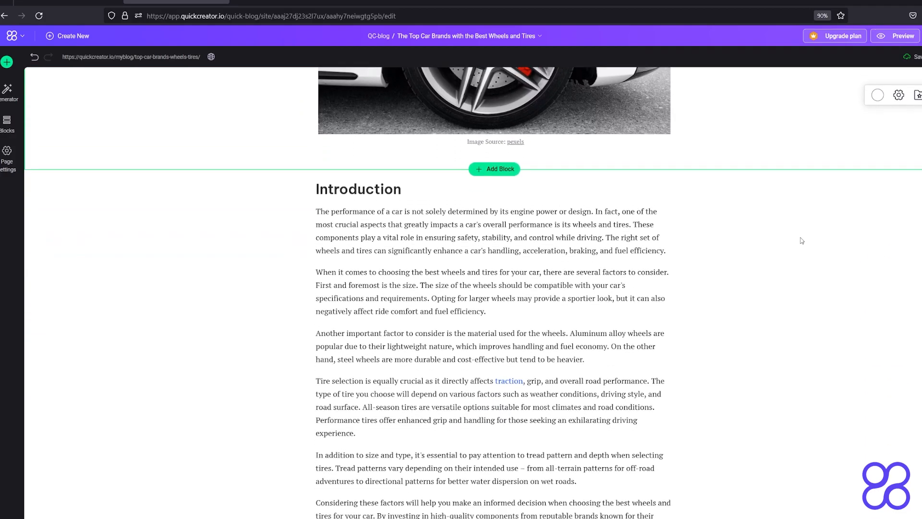
pyautogui.scroll(-3)
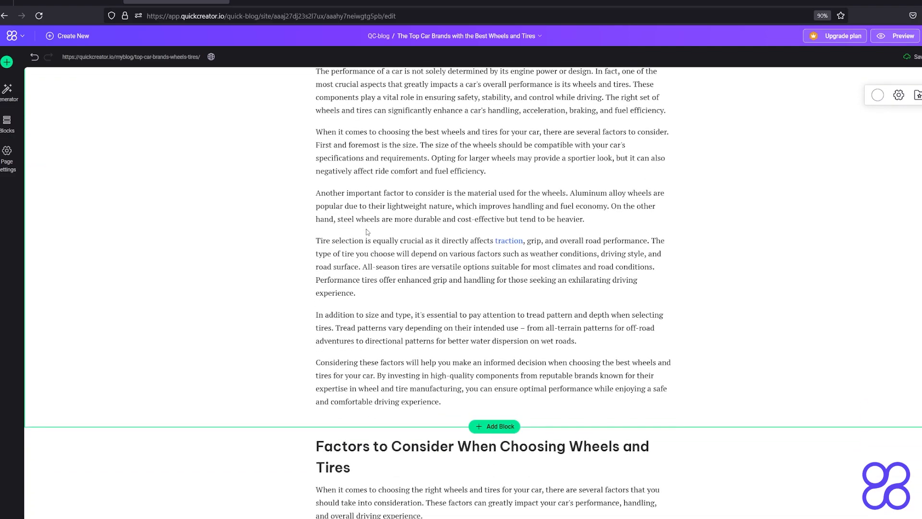
pyautogui.scroll(-3)
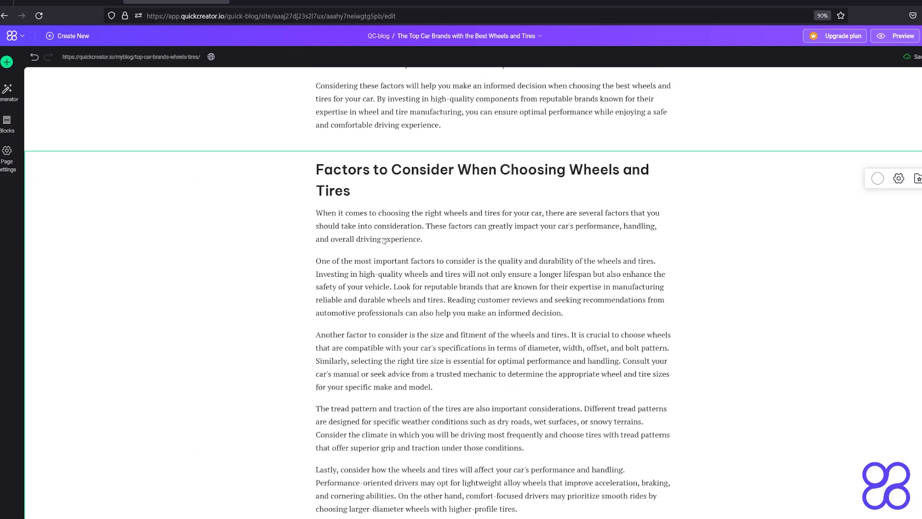
pyautogui.scroll(-3)
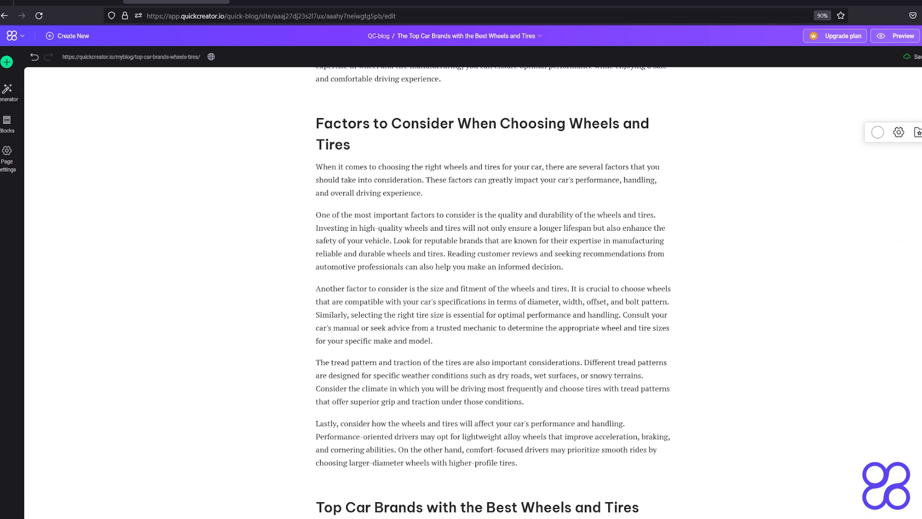
pyautogui.scroll(-3)
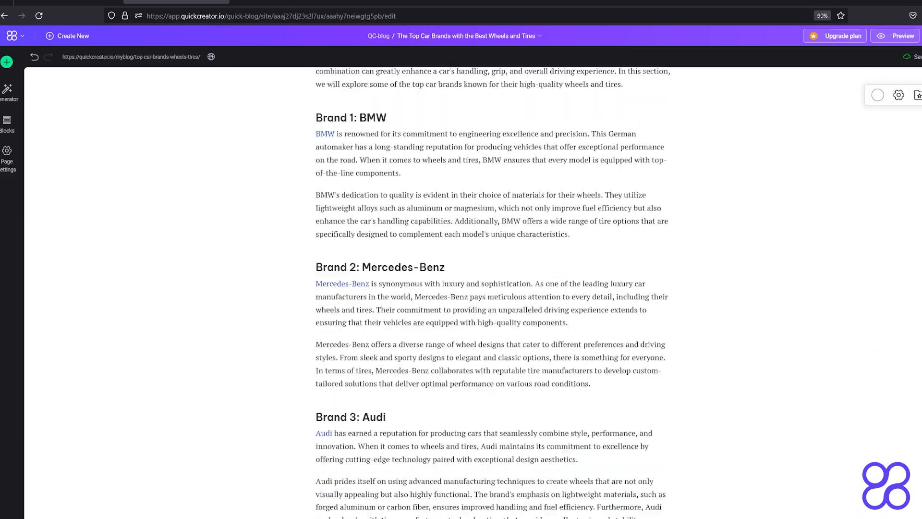
pyautogui.scroll(-3)
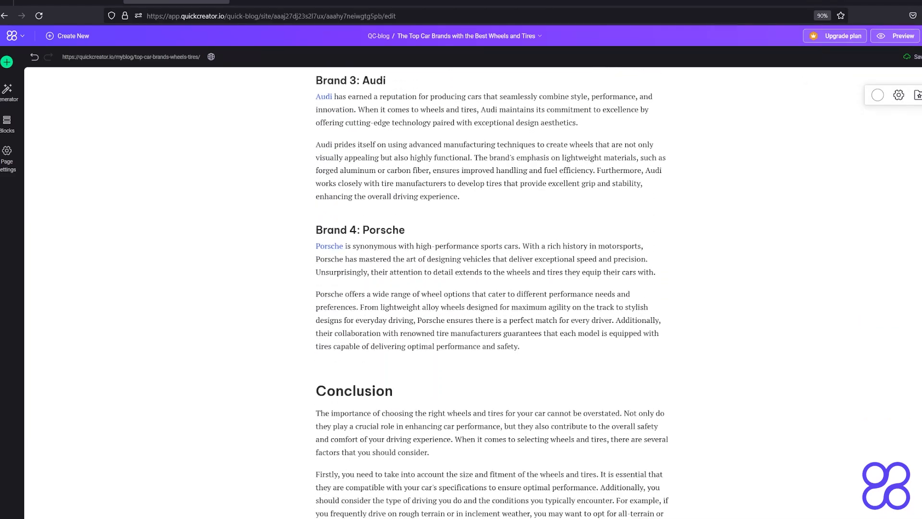
pyautogui.scroll(-3)
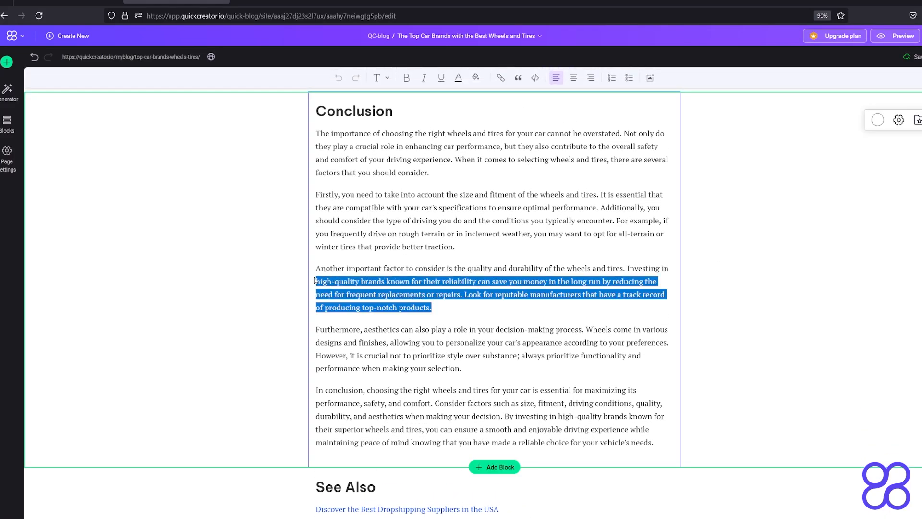
pyautogui.press('Delete')
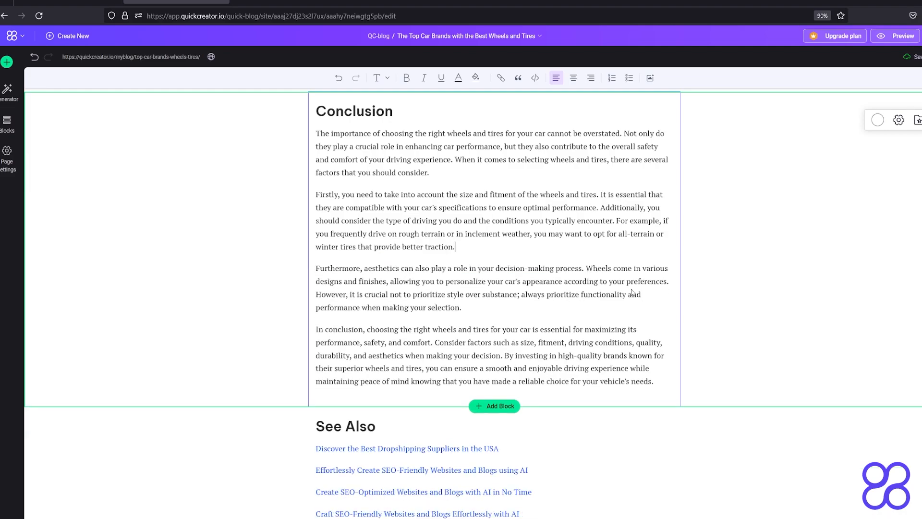
pyautogui.scroll(-3)
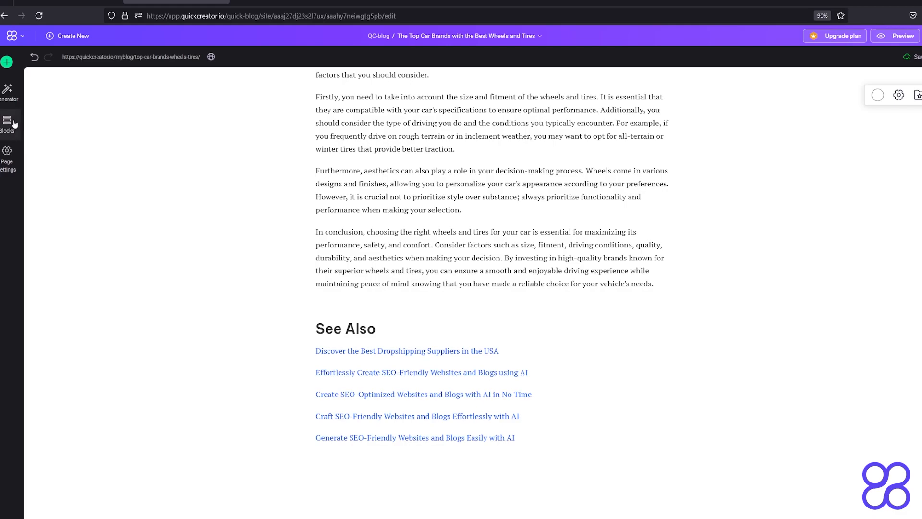
# Step: Insert a header template with site name and navigation links, and start editing its brand text
pyautogui.click(7, 123)
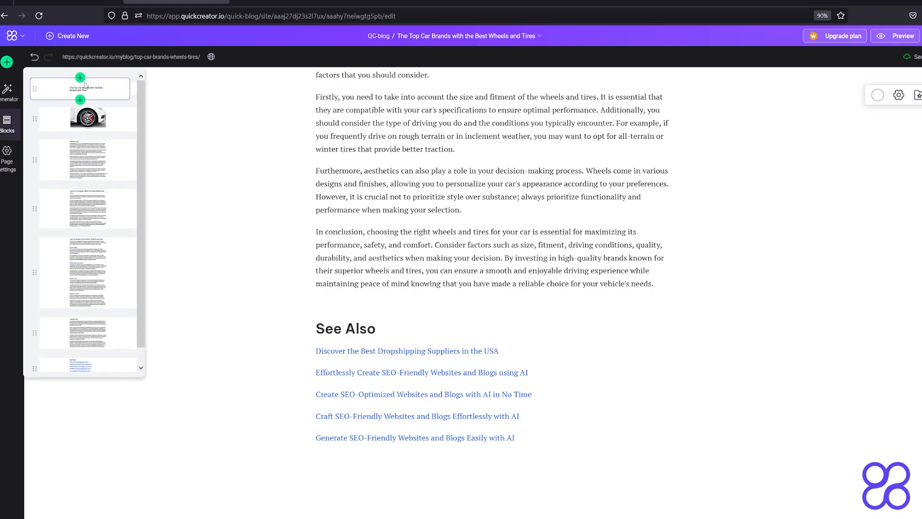
pyautogui.scroll(3)
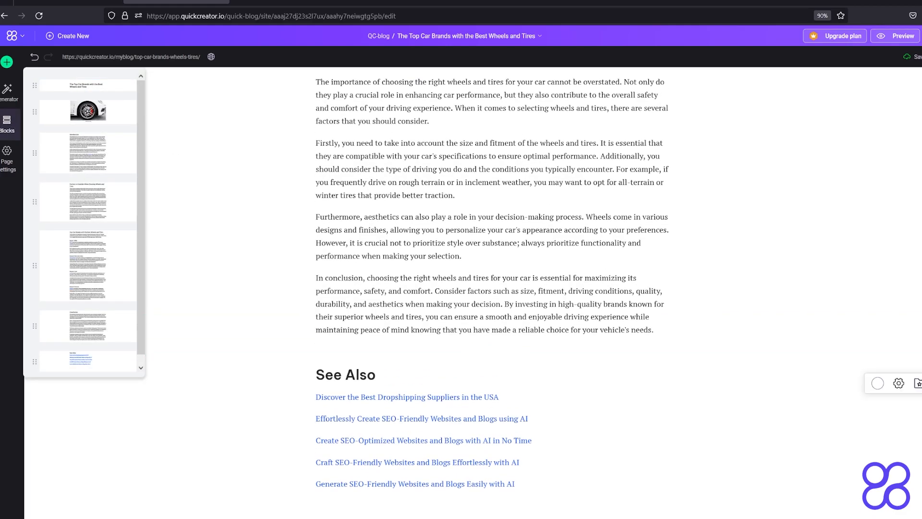
pyautogui.scroll(3)
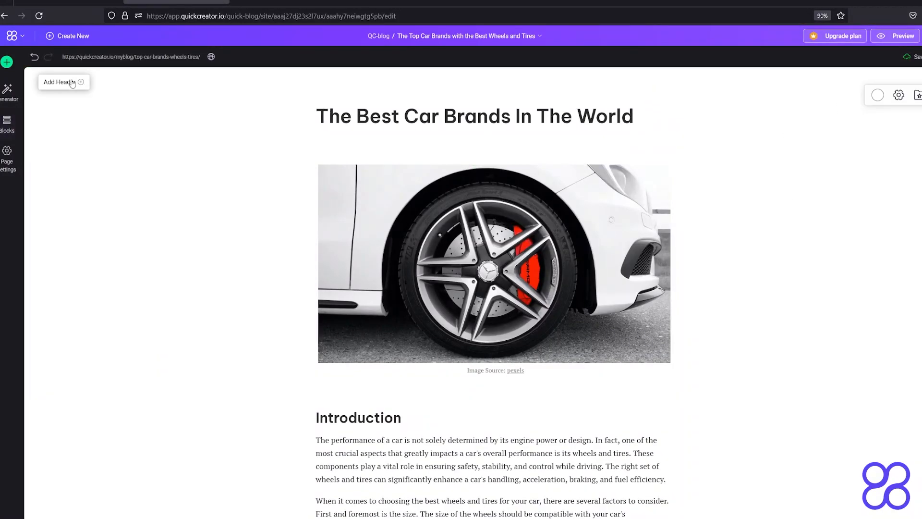
pyautogui.click(59, 81)
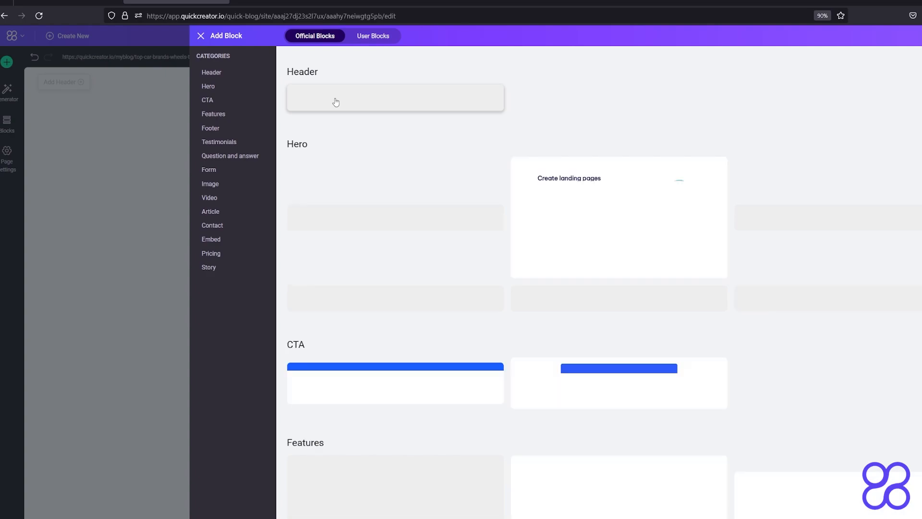
pyautogui.click(200, 36)
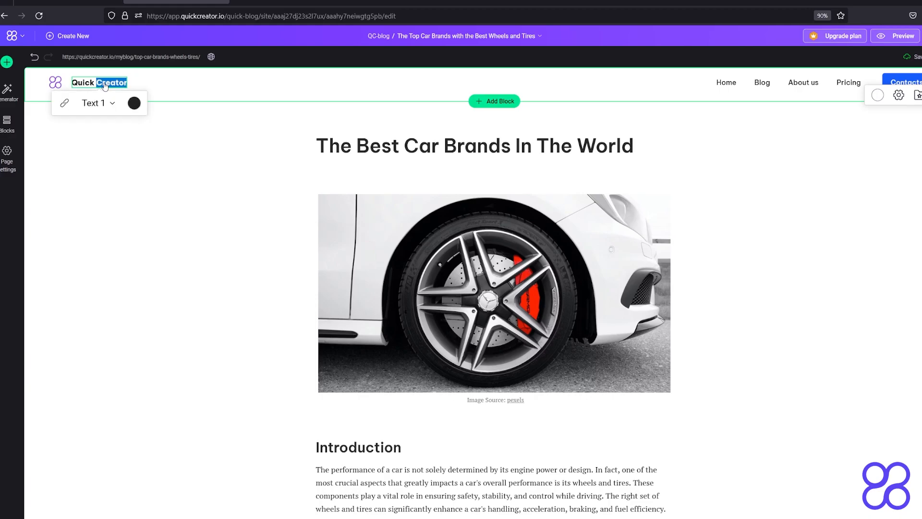
pyautogui.click(64, 103)
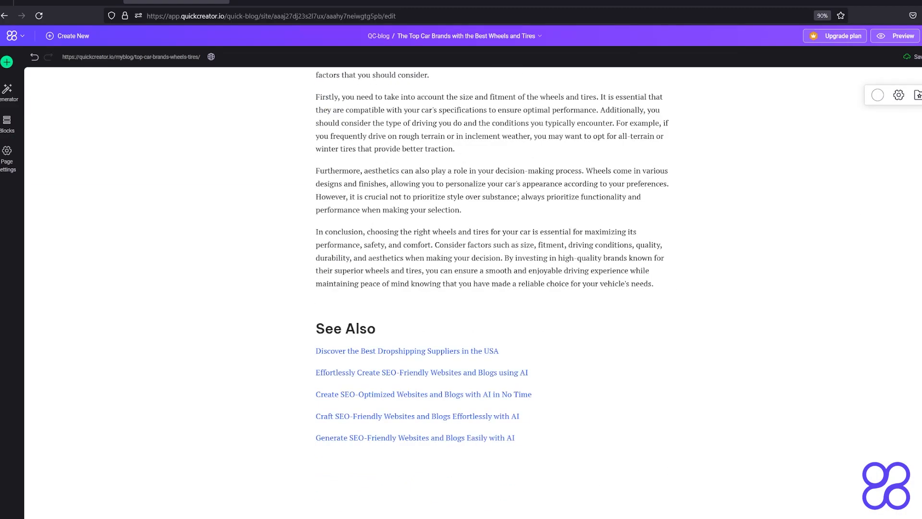
pyautogui.moveTo(8, 121)
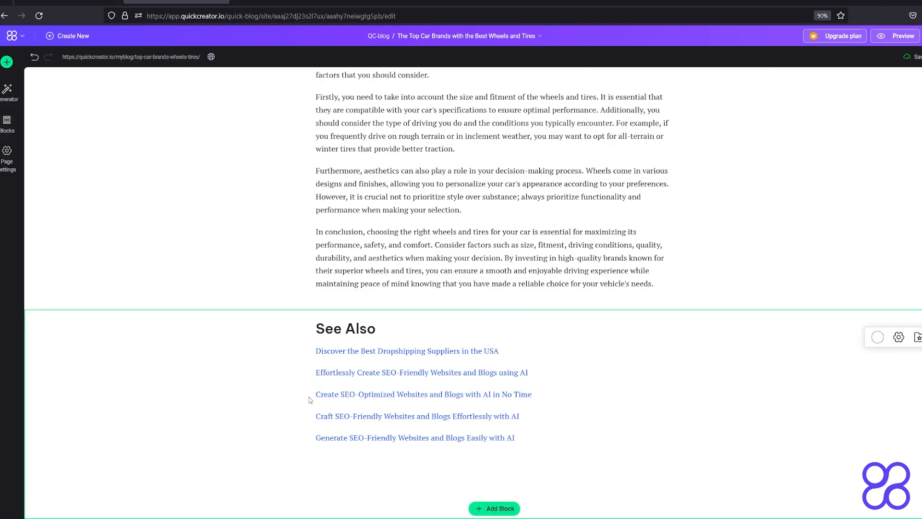
# Step: Add a Car Inc. footer and replace the header logo with a red car photo
pyautogui.click(8, 123)
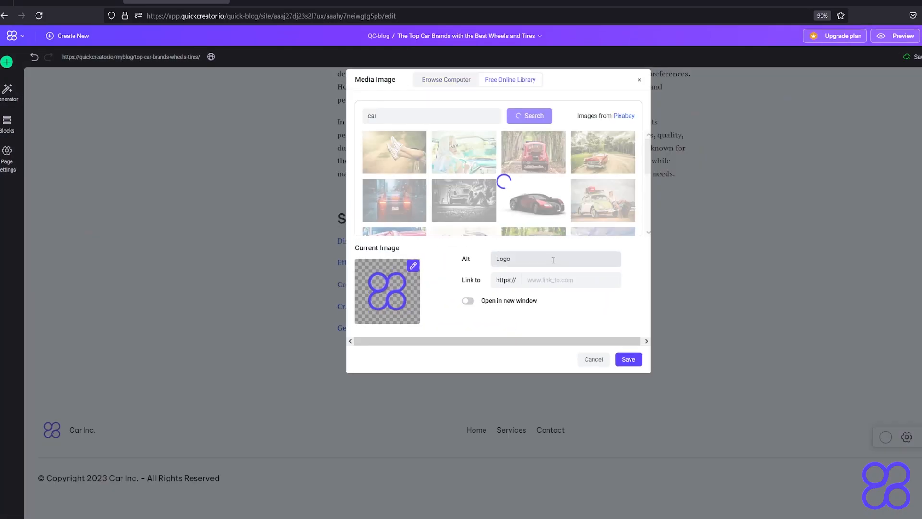
pyautogui.click(899, 36)
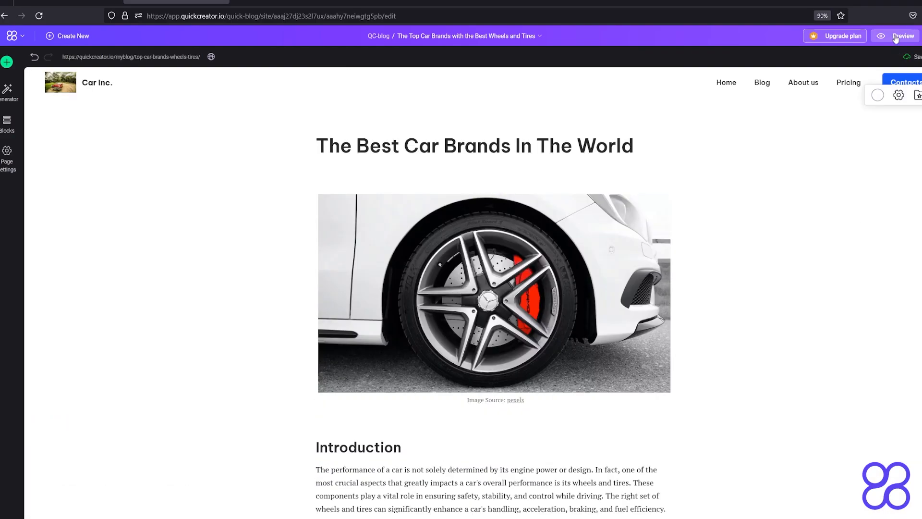
pyautogui.click(900, 36)
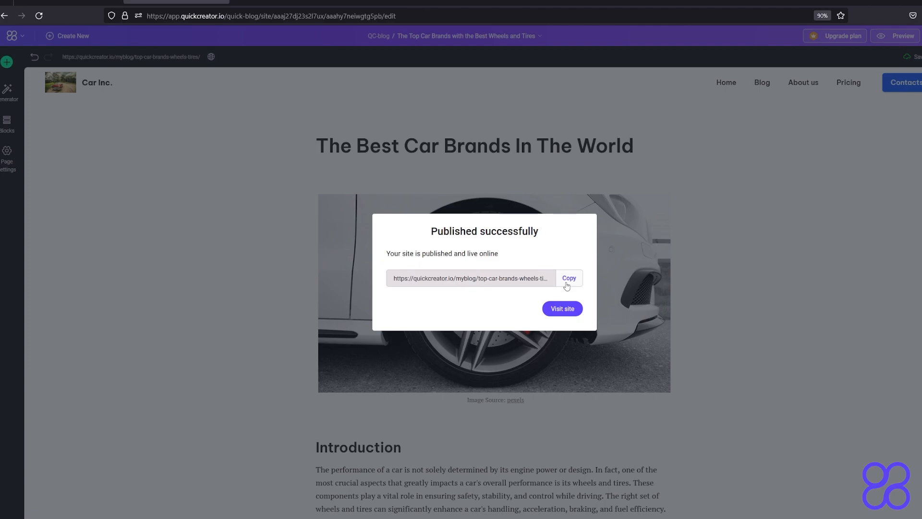
pyautogui.moveTo(562, 309)
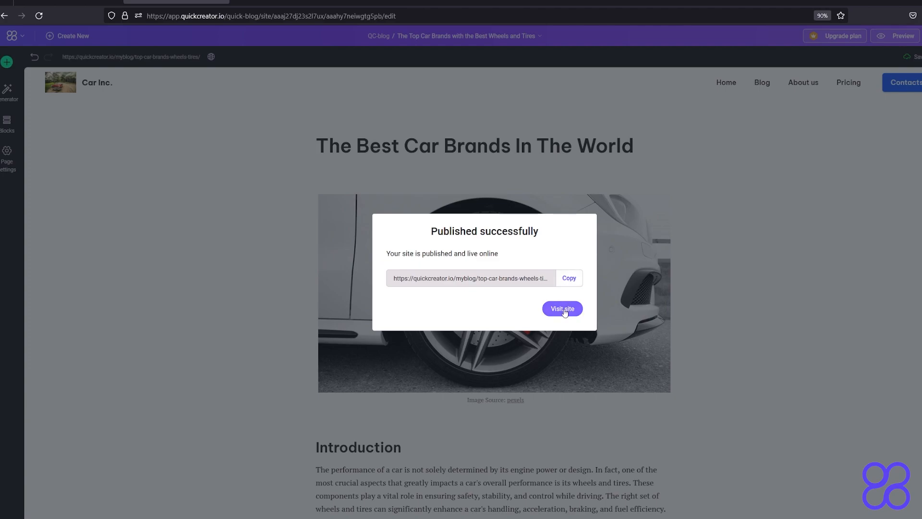
# Step: Open the published Car Inc. post via 'Visit site' in the success dialog
pyautogui.click(561, 309)
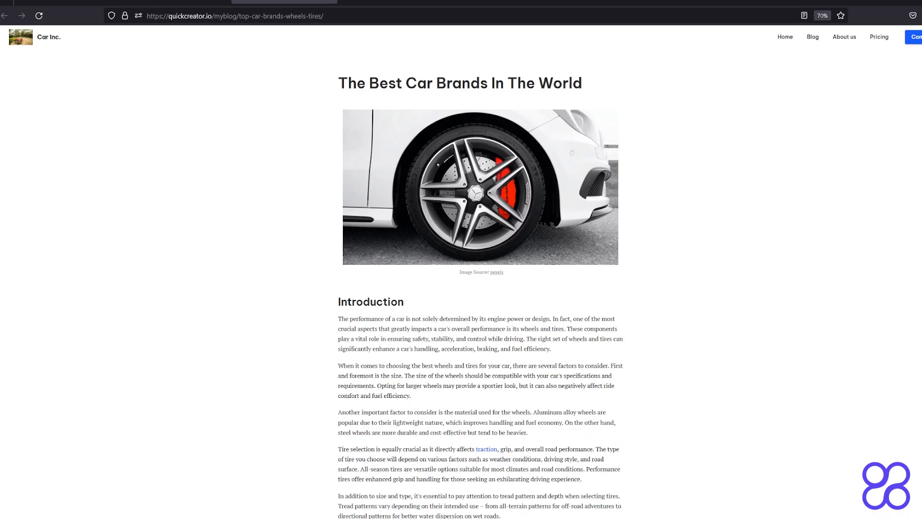